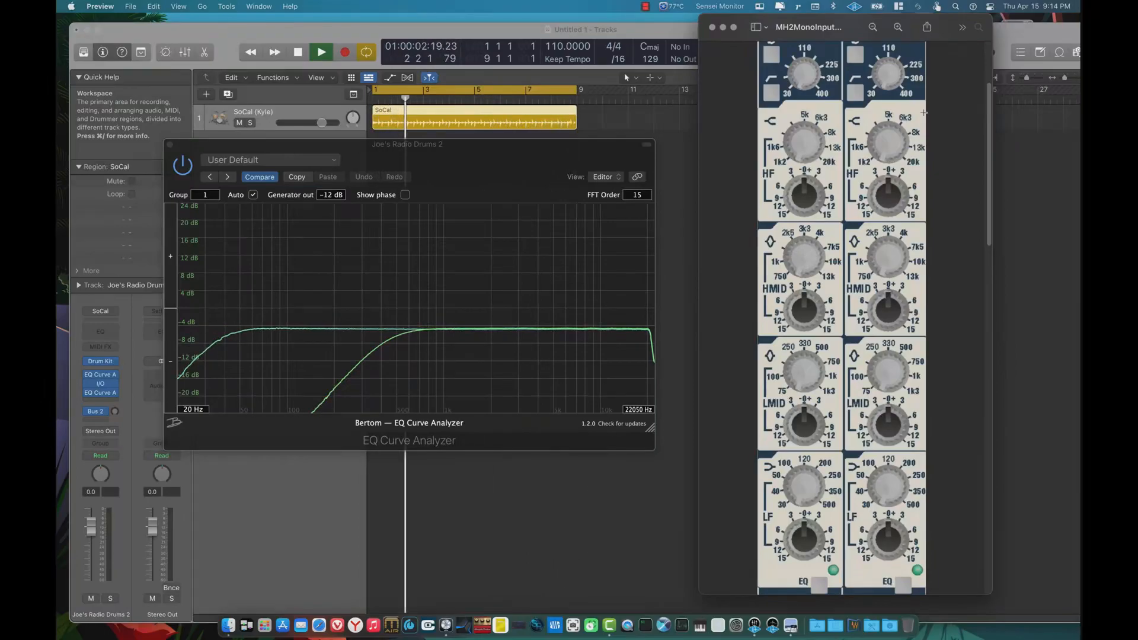
Bypass the MH2 high-pass filter so the analyzer draws a flat response
click(320, 51)
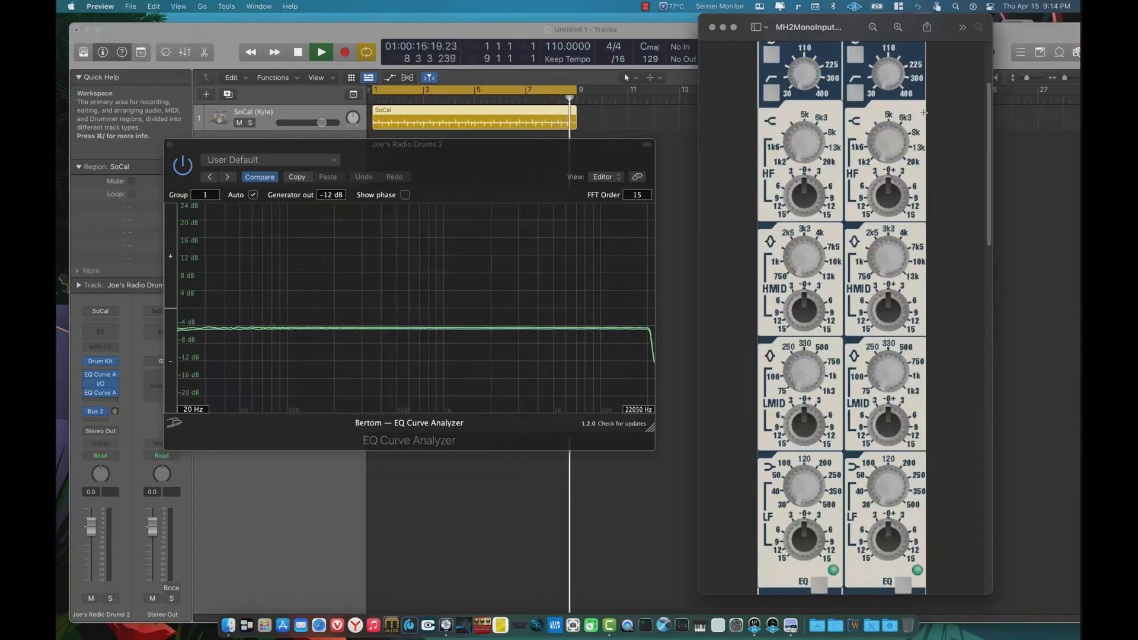
Boost the MH2 low-frequency gain and replay to plot the roughly +10 dB low shelf
click(321, 52)
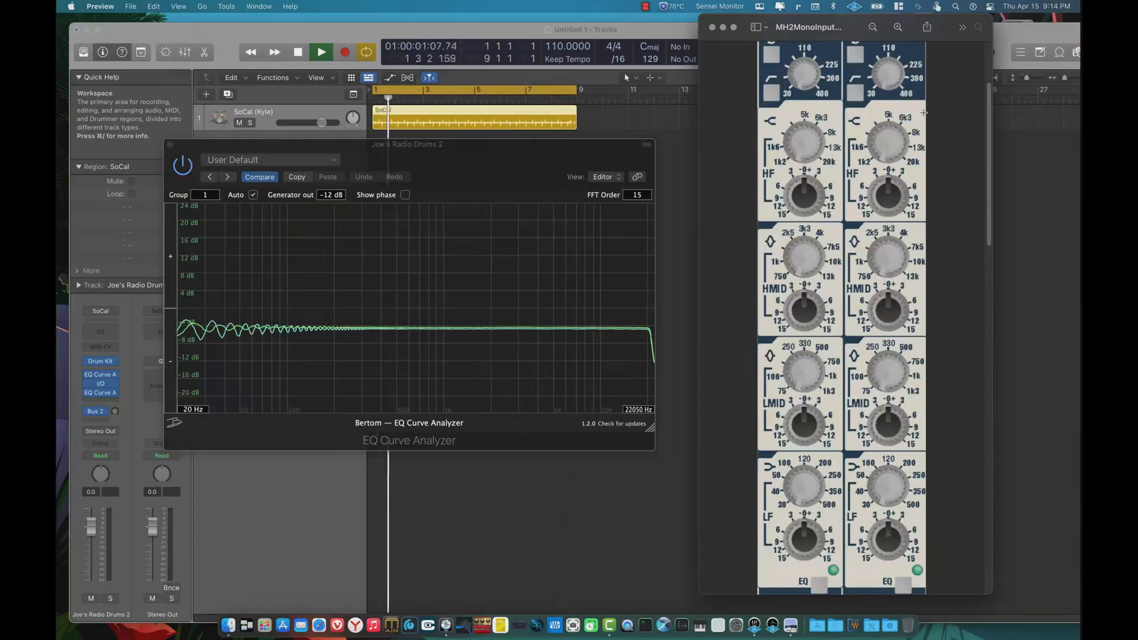
click(321, 52)
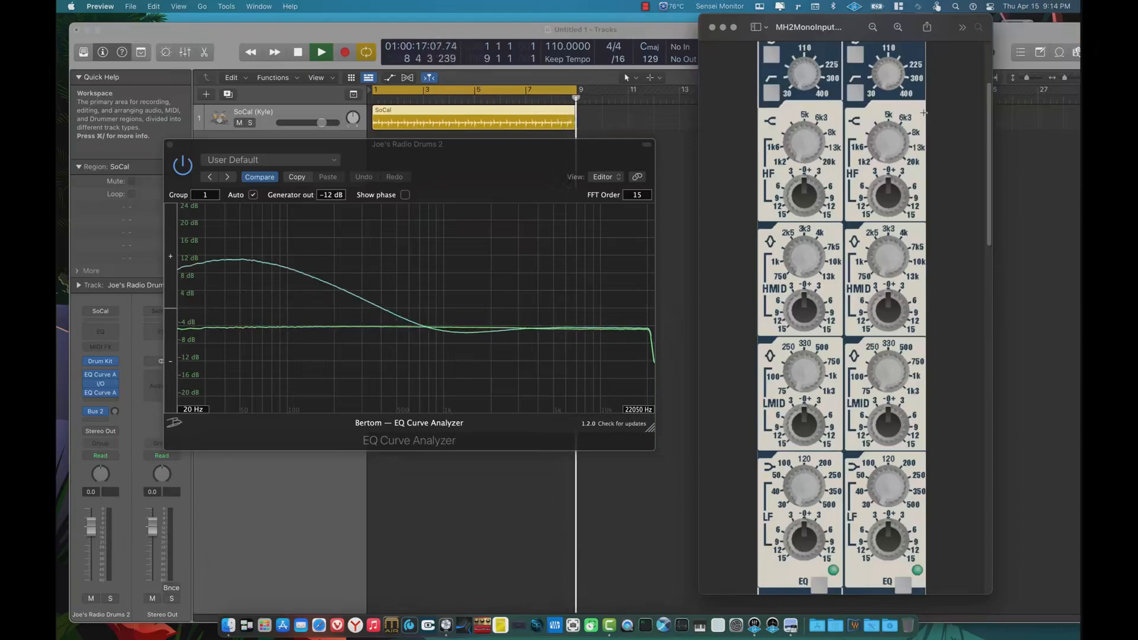
Replay with the mid band at full boost and full cut, drawing +10 dB and −20 dB curves
click(321, 52)
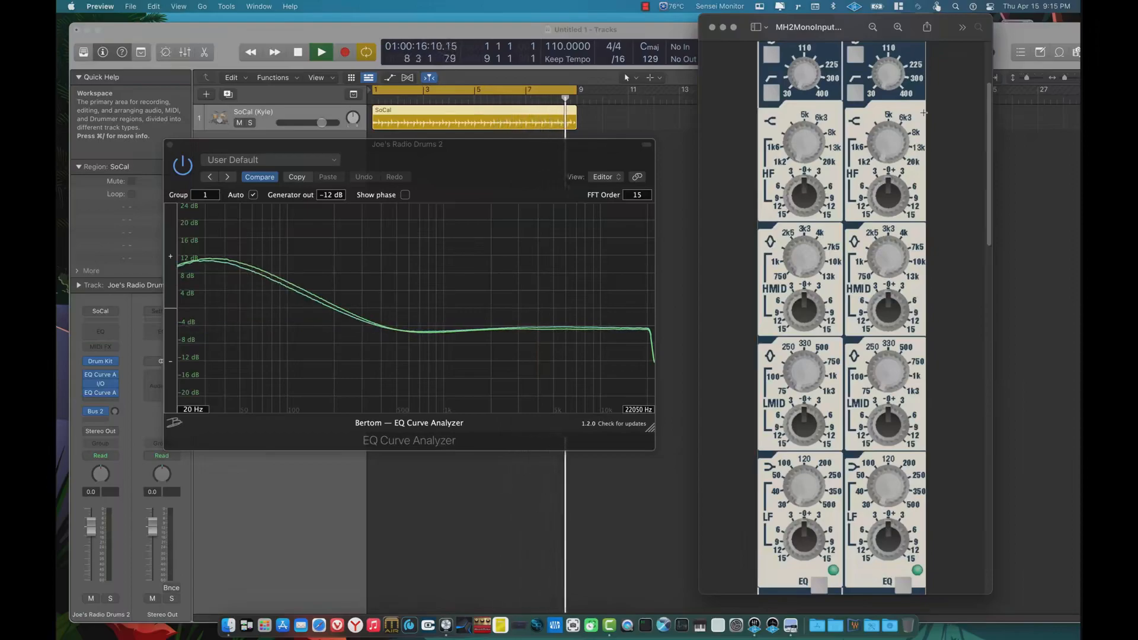
click(321, 51)
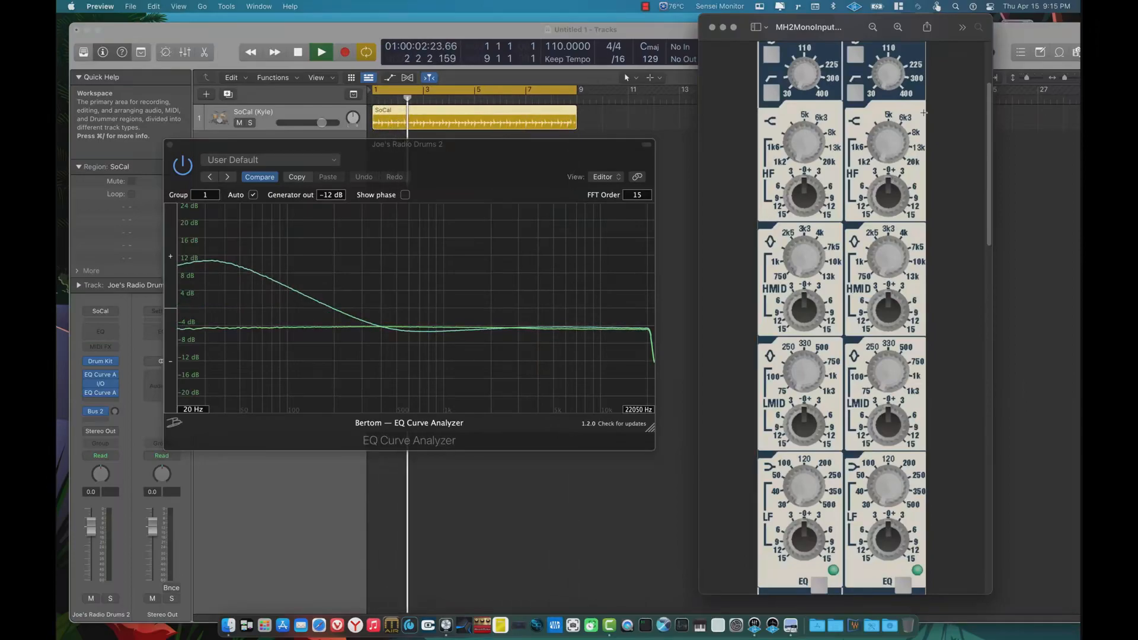
click(320, 52)
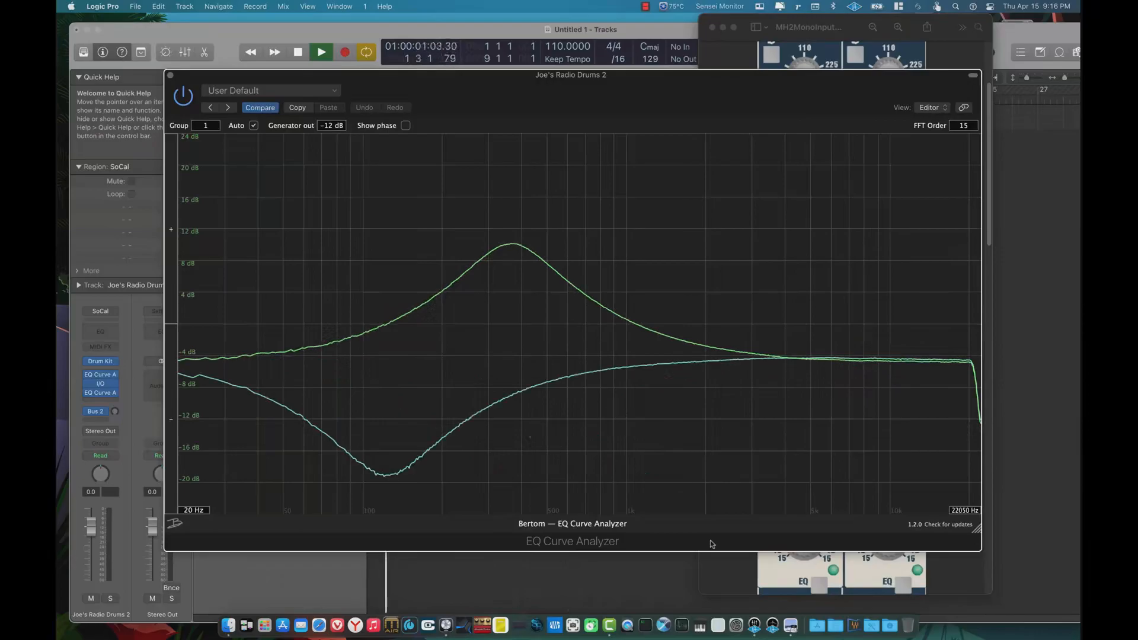
Play through the analyzer to draw the high-band boost near +10 dB and dip near −20 dB
click(320, 52)
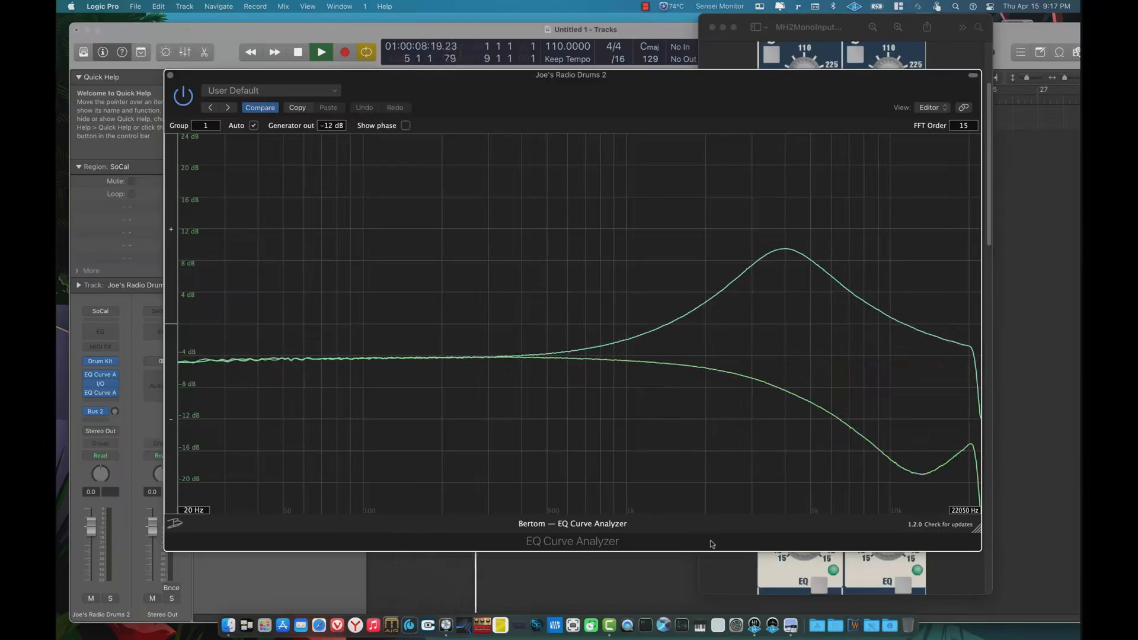
Play with several MH2 bands at full boost and cut to draw the mirrored multi-band curves
click(321, 51)
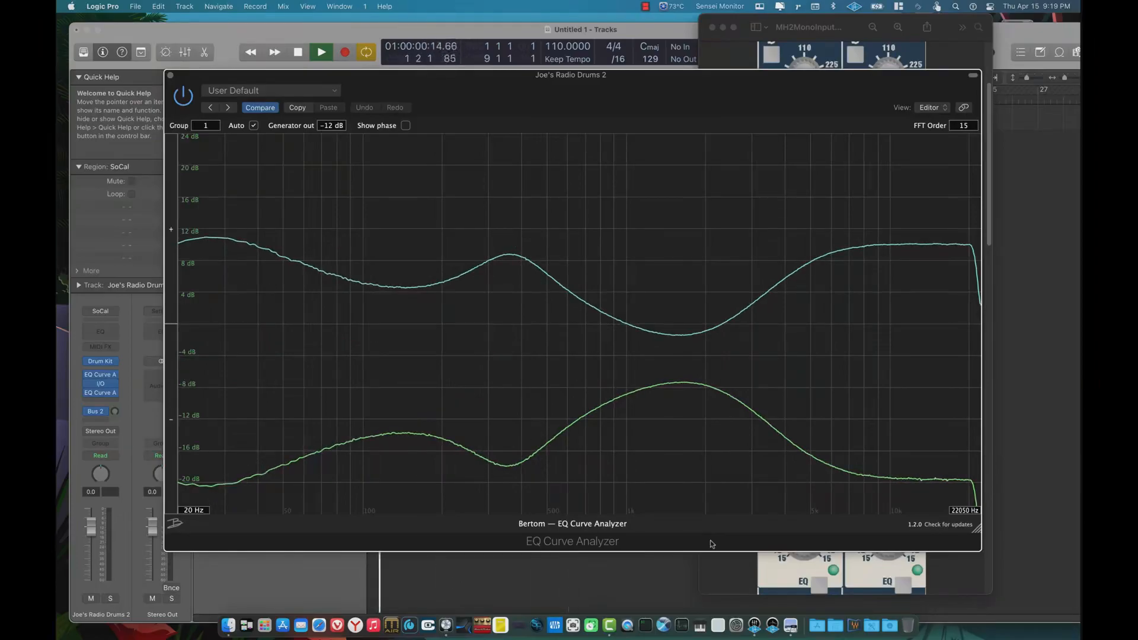
Replay with all MH2 EQ knobs at zero until the analyzer shows a flat line
click(321, 51)
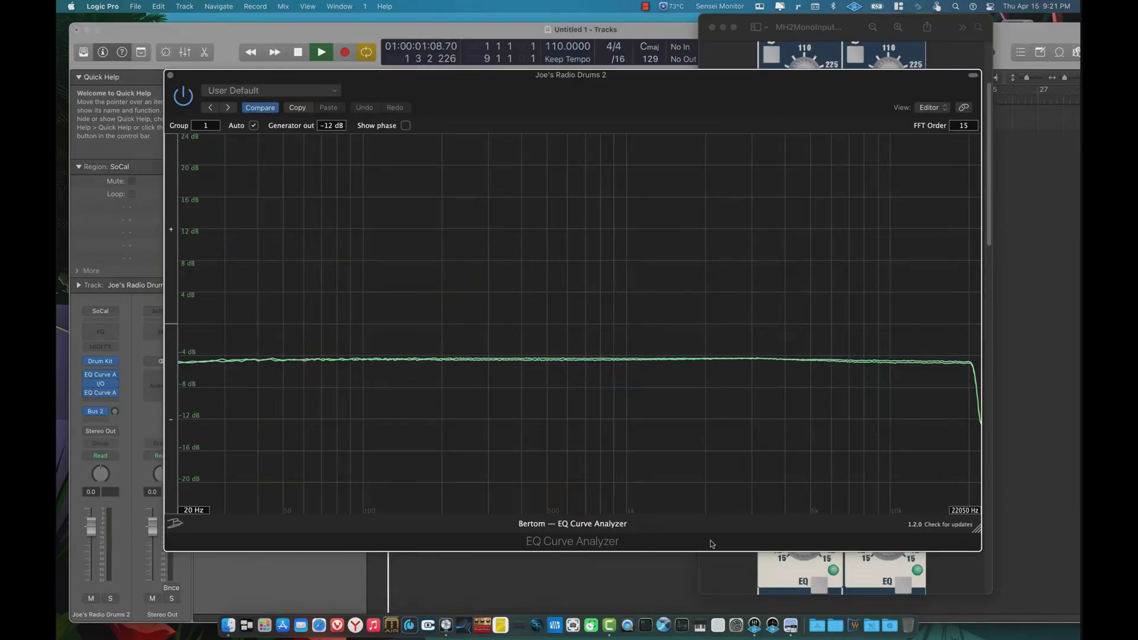
click(320, 51)
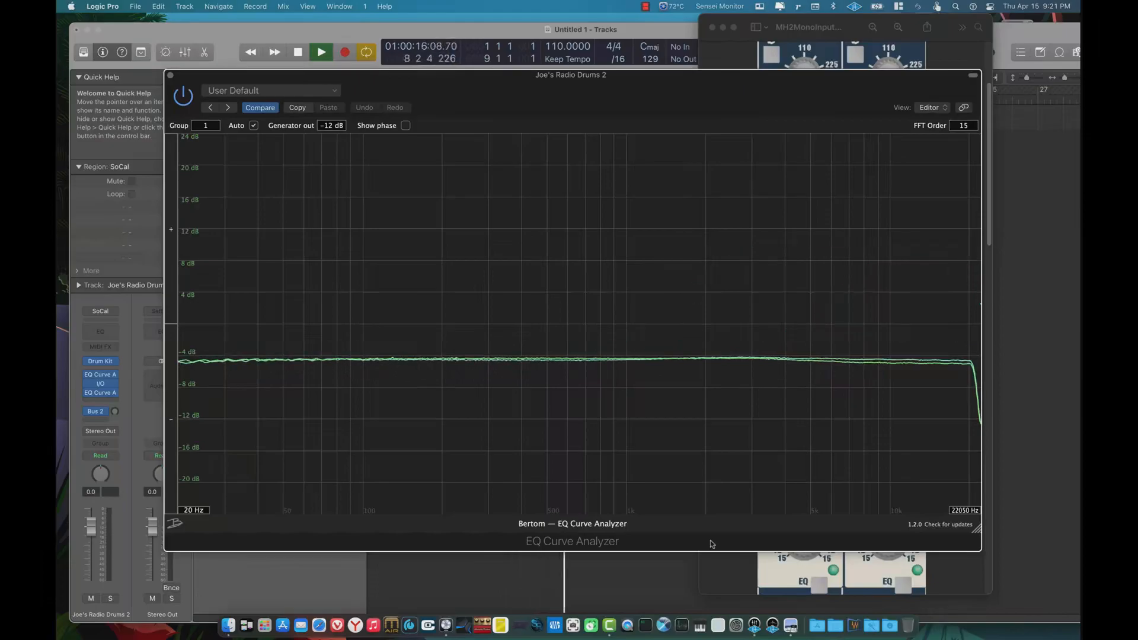
click(320, 52)
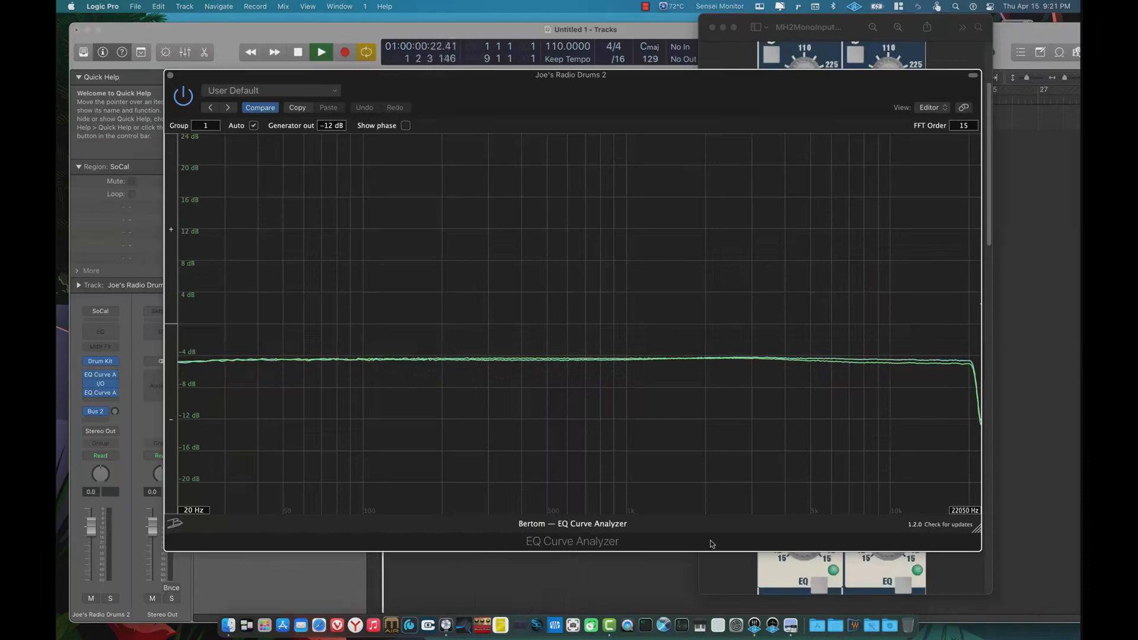